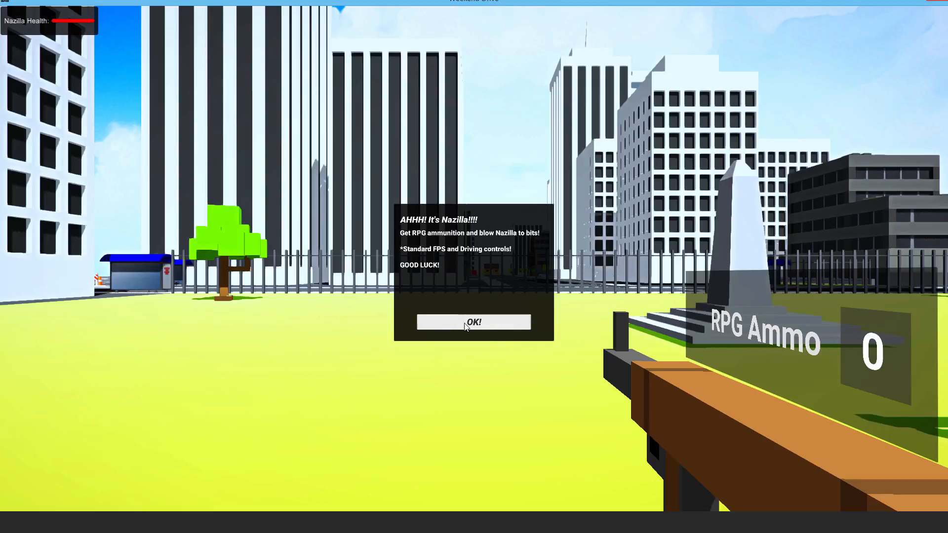
Dismiss the 'AHHH! It's Nazilla!!!!' briefing and start playing the zombie mode.
{"action": "left_click", "coordinate": [473, 321]}
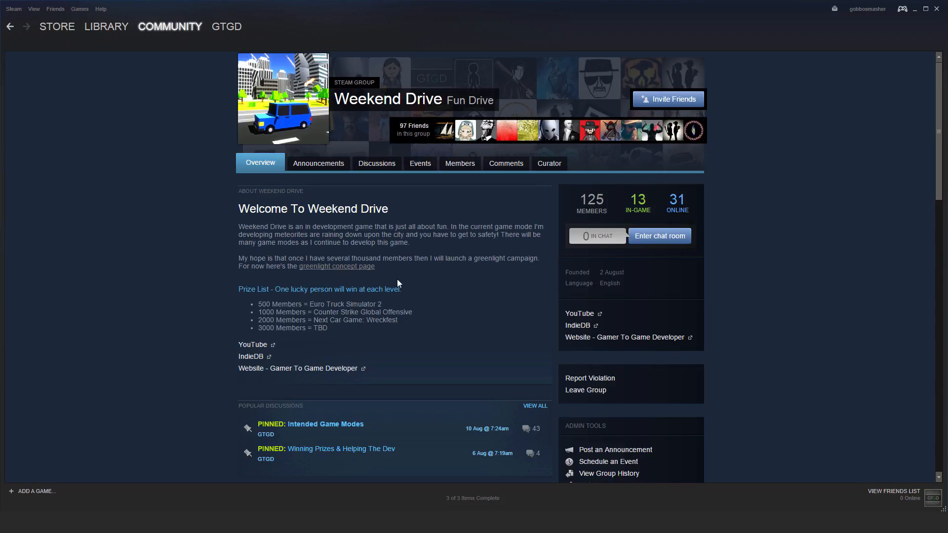
{"action": "mouse_move", "coordinate": [125, 301]}
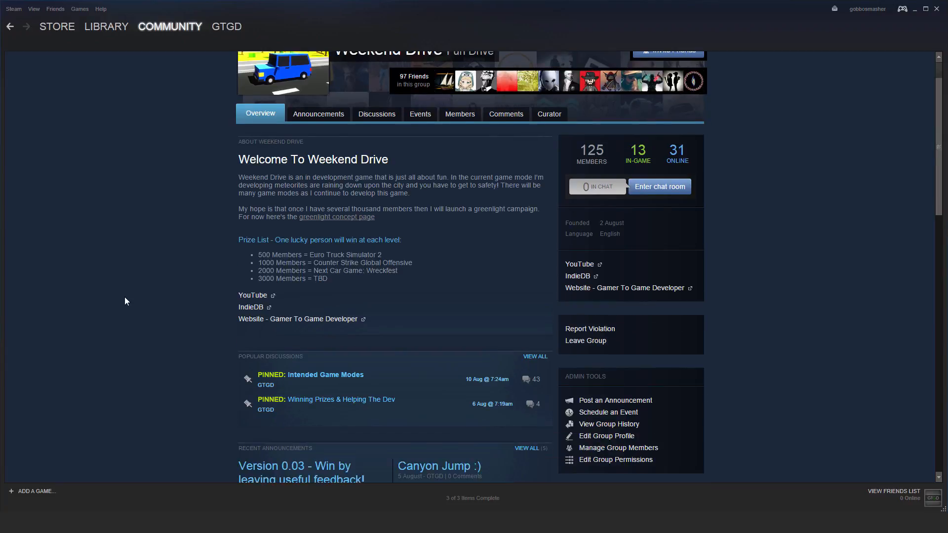
Scroll to Recent Announcements and open 'Version 0.03 - Win by leaving useful feedback!'.
{"action": "scroll", "scroll_direction": "down", "scroll_amount": 3}
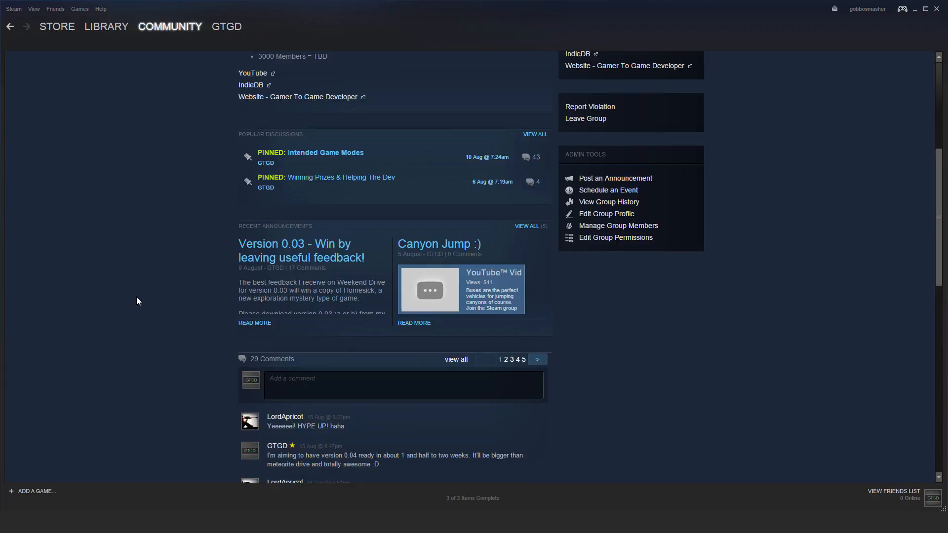
{"action": "scroll", "scroll_direction": "down", "scroll_amount": 3}
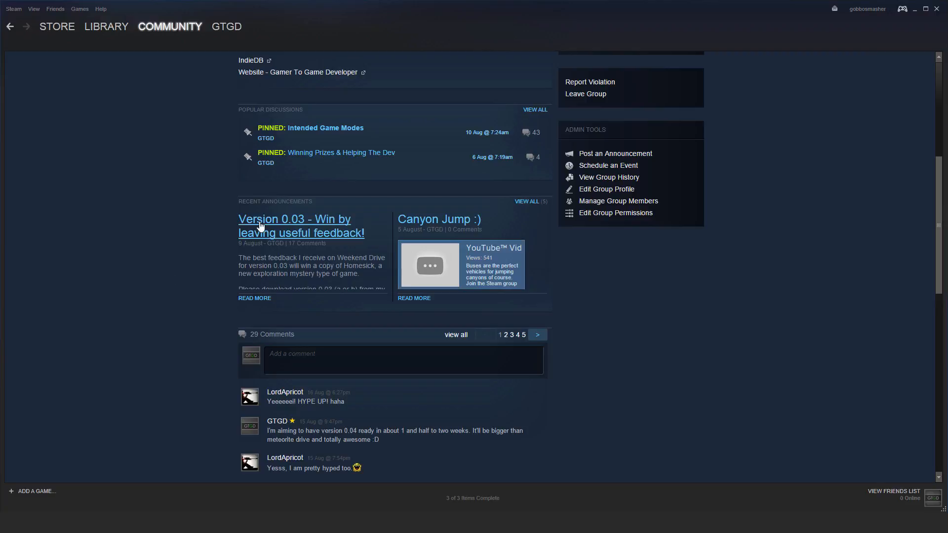
{"action": "left_click", "coordinate": [294, 219]}
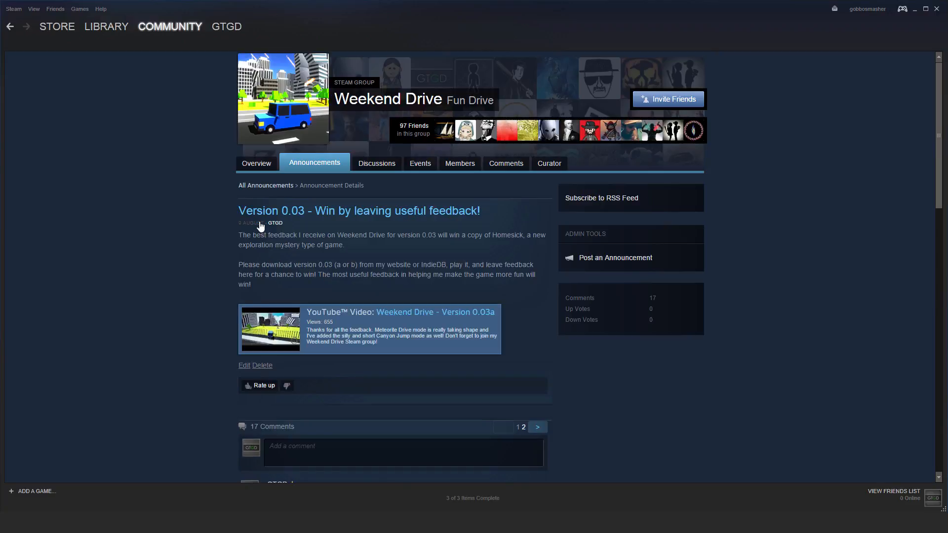
{"action": "scroll", "scroll_direction": "down", "scroll_amount": 3}
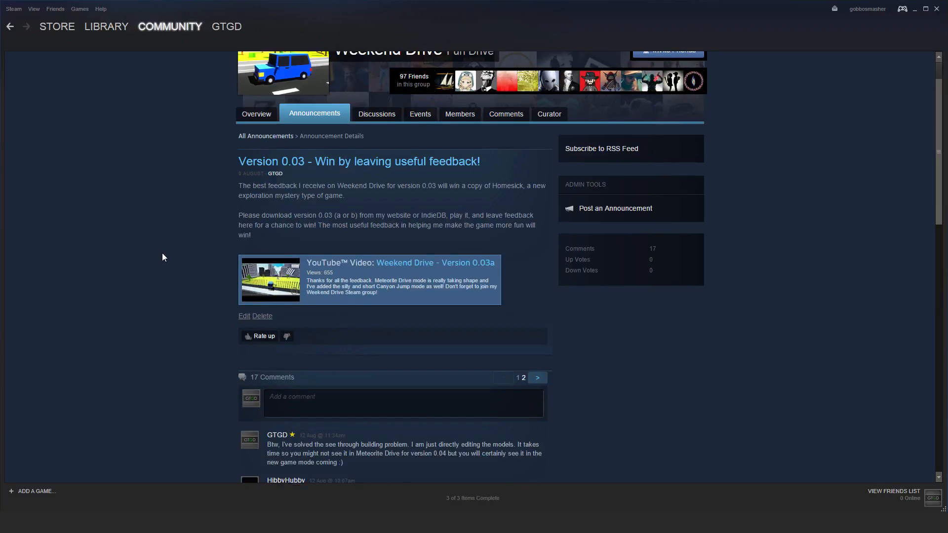
{"action": "mouse_move", "coordinate": [282, 173]}
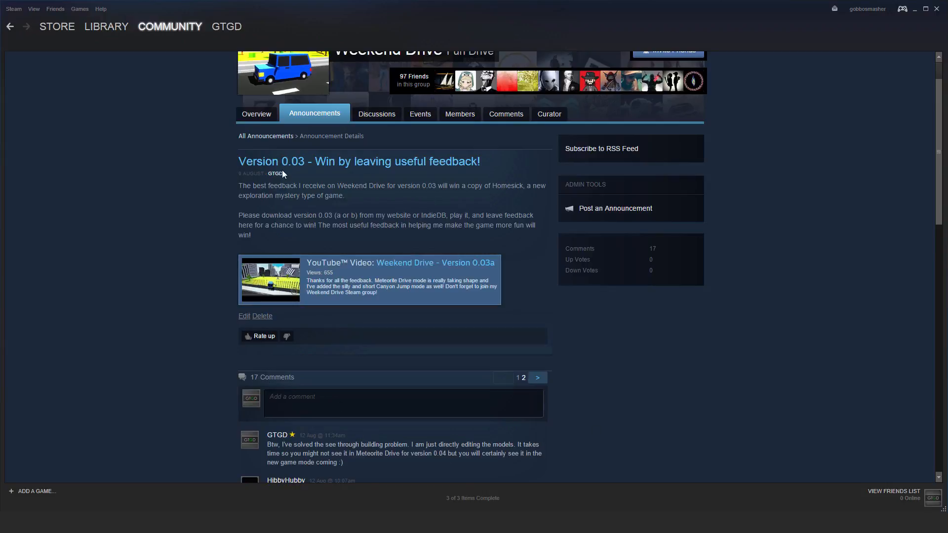
{"action": "scroll", "scroll_direction": "down", "scroll_amount": 3}
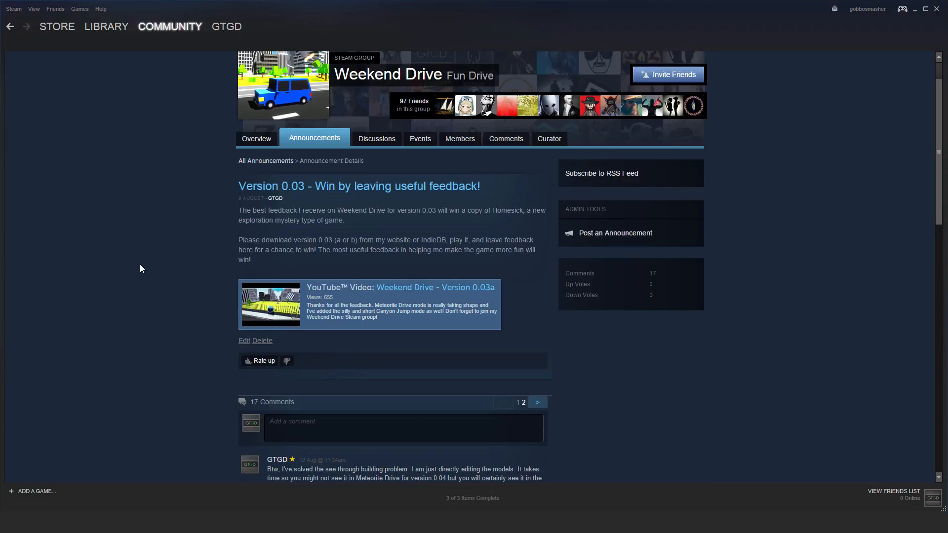
{"action": "scroll", "scroll_direction": "down", "scroll_amount": 3}
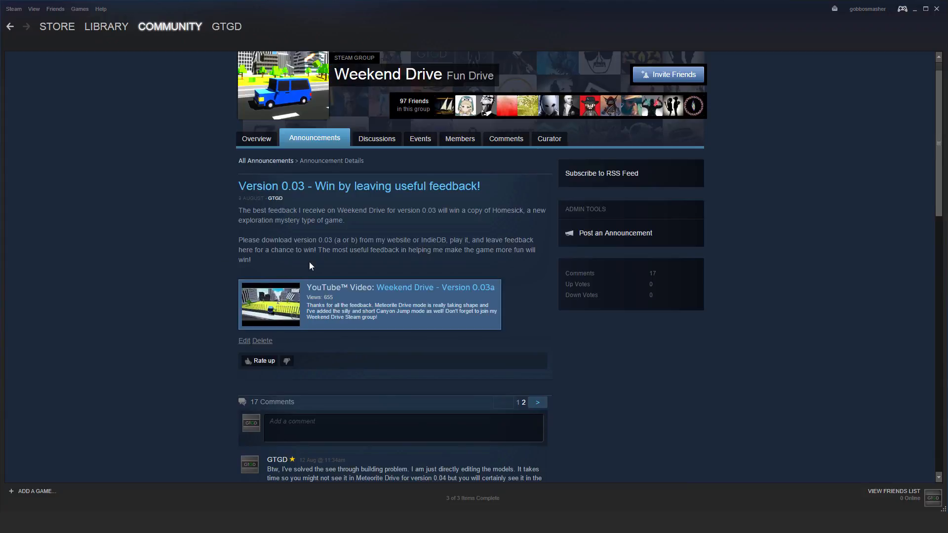
{"action": "mouse_move", "coordinate": [434, 238]}
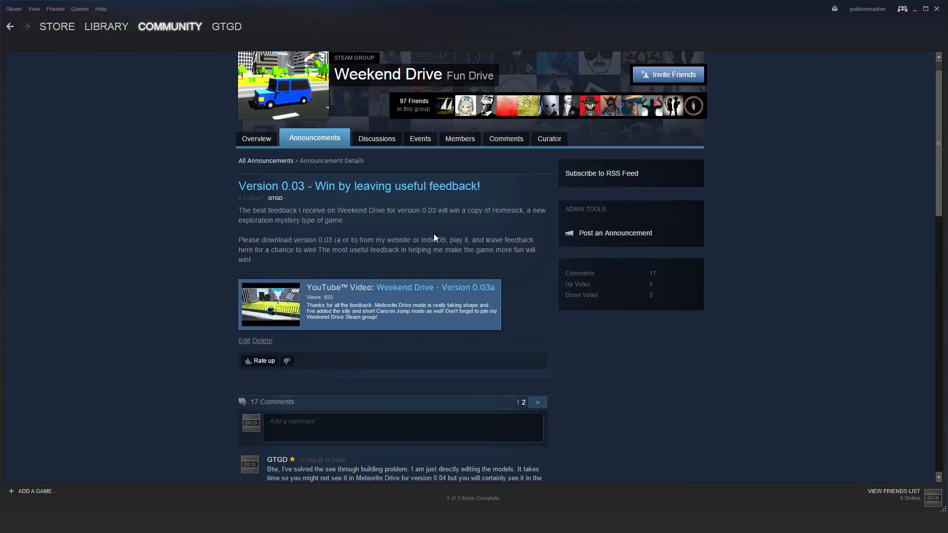
{"action": "mouse_move", "coordinate": [433, 238]}
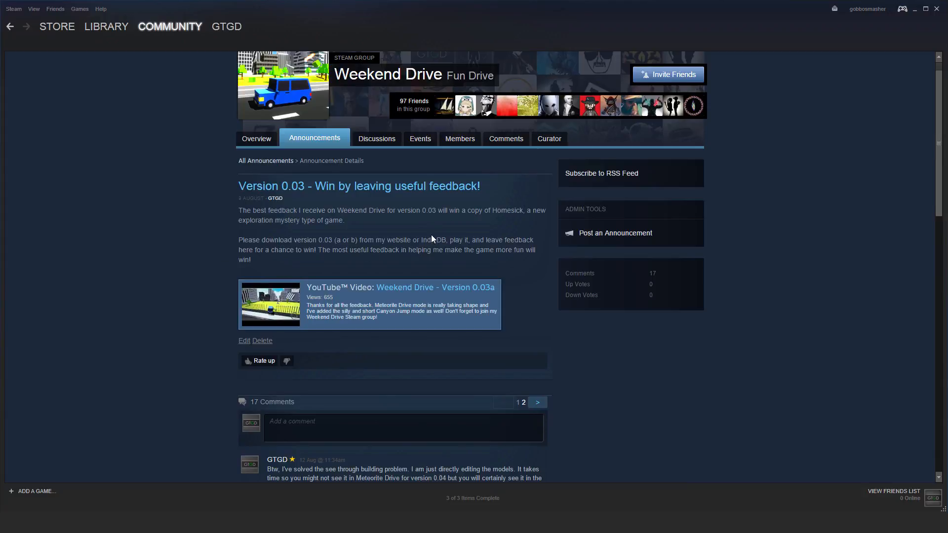